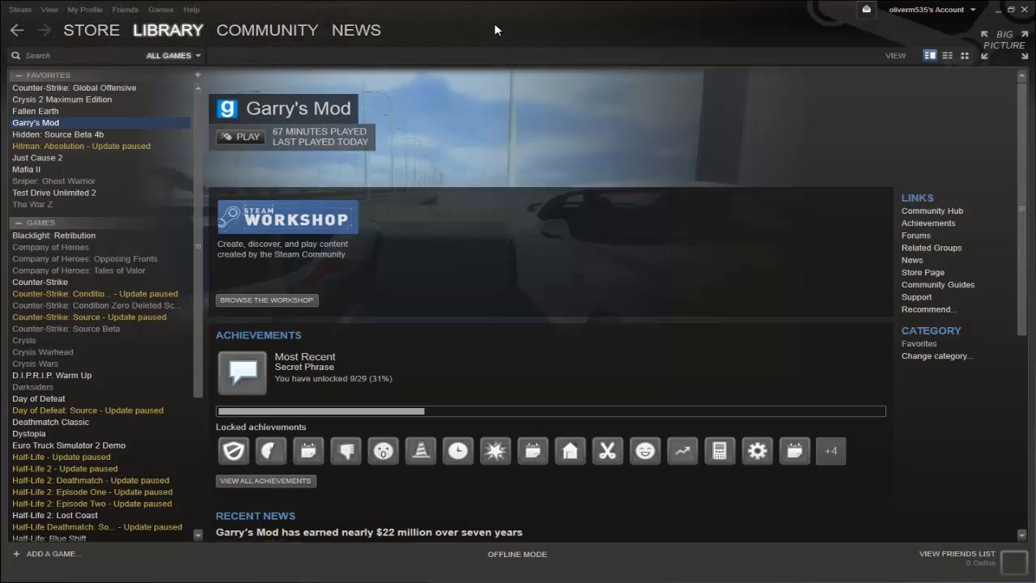
mouse_move(558, 48)
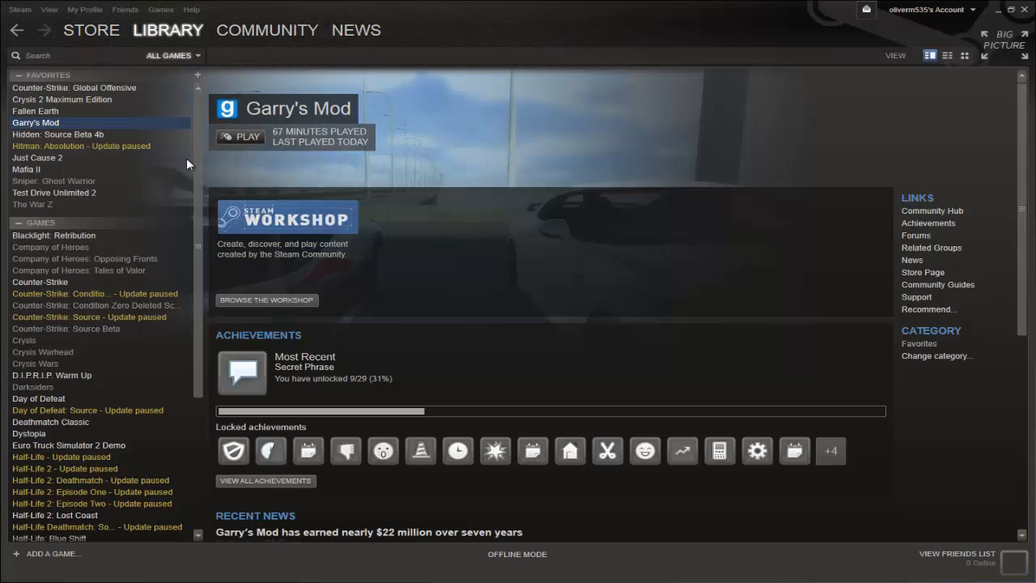
mouse_move(69, 176)
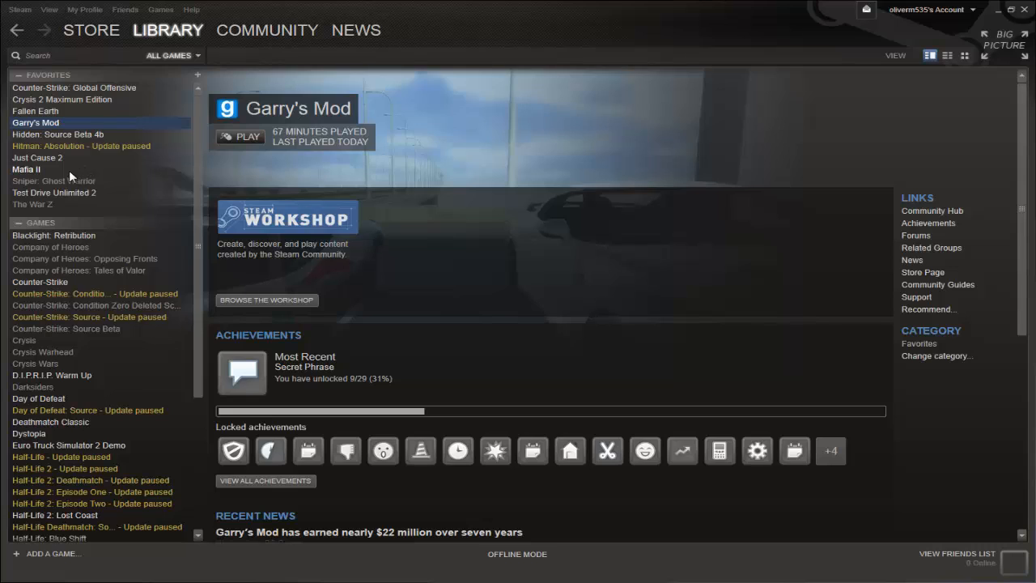
mouse_move(39, 171)
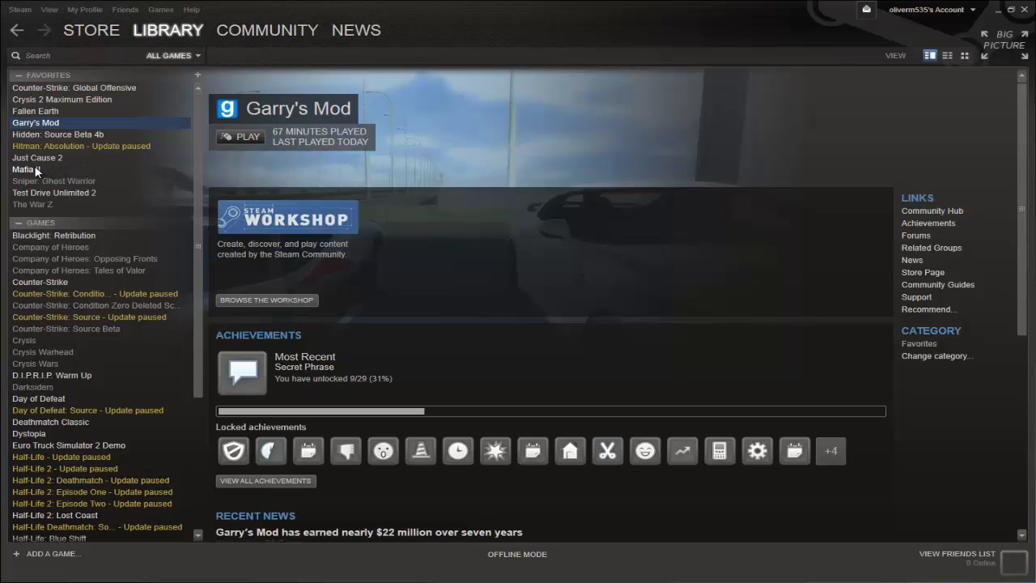
mouse_move(34, 181)
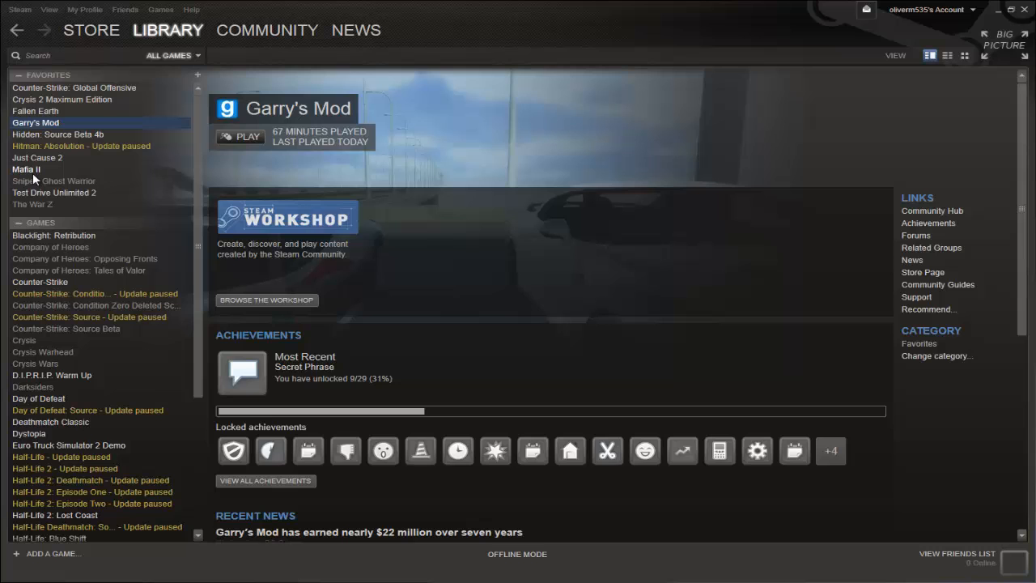
Select Mafia II under Favorites in the Library sidebar to show its achievements page
left_click(26, 169)
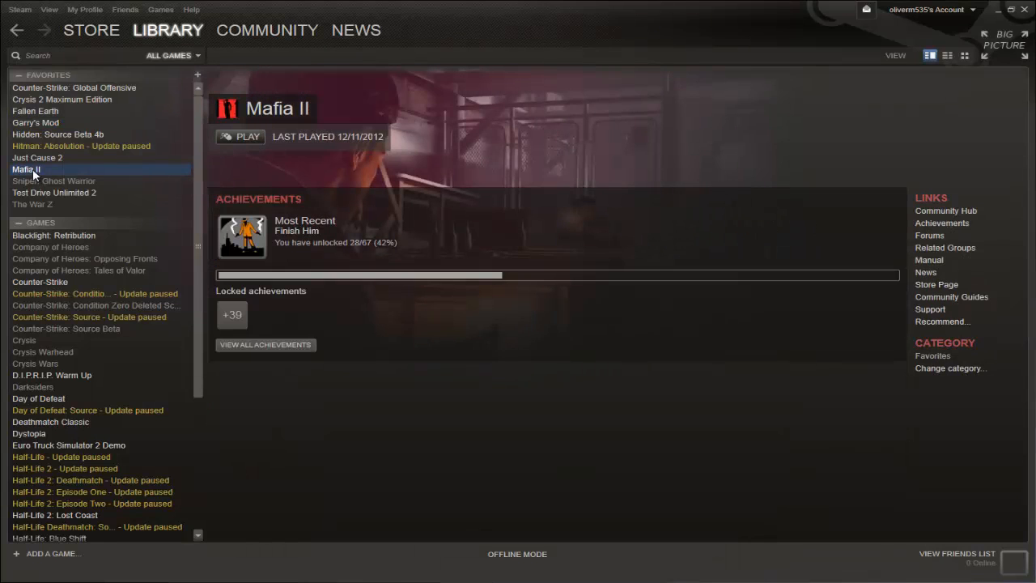
Start Verify Integrity of Game Cache from Mafia II's Properties, Local Files section
right_click(26, 168)
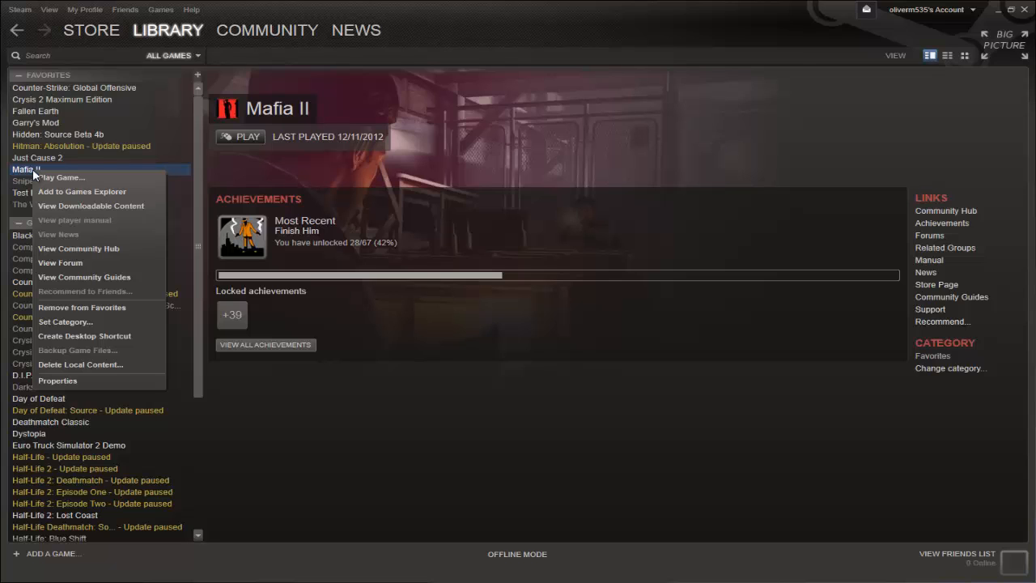
left_click(58, 381)
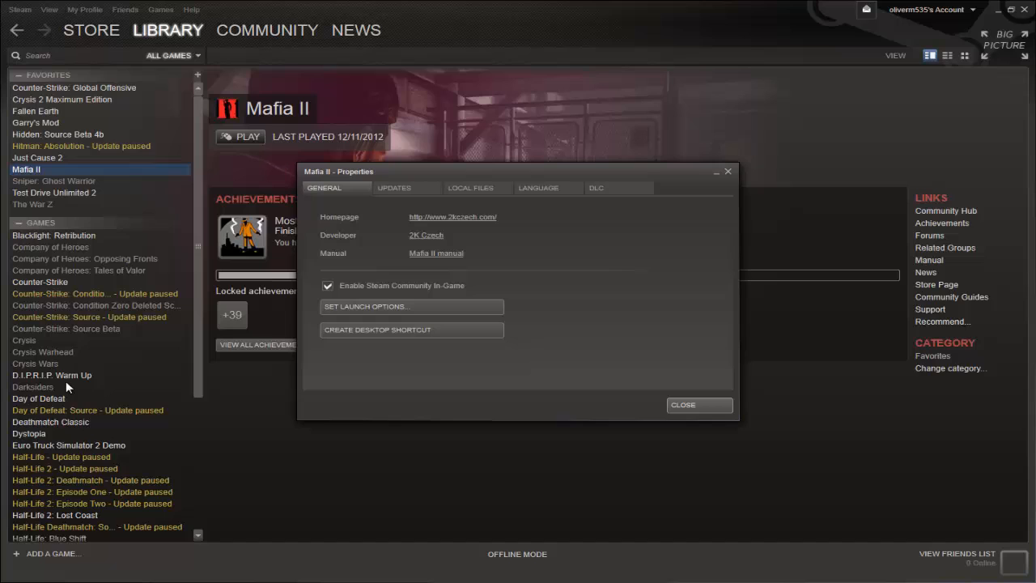
left_click(470, 187)
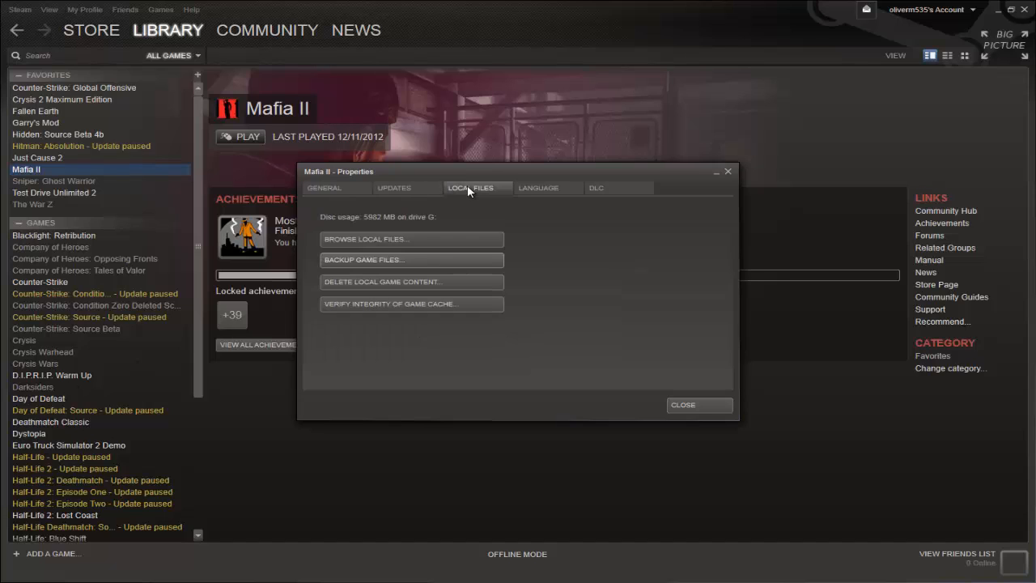
mouse_move(412, 304)
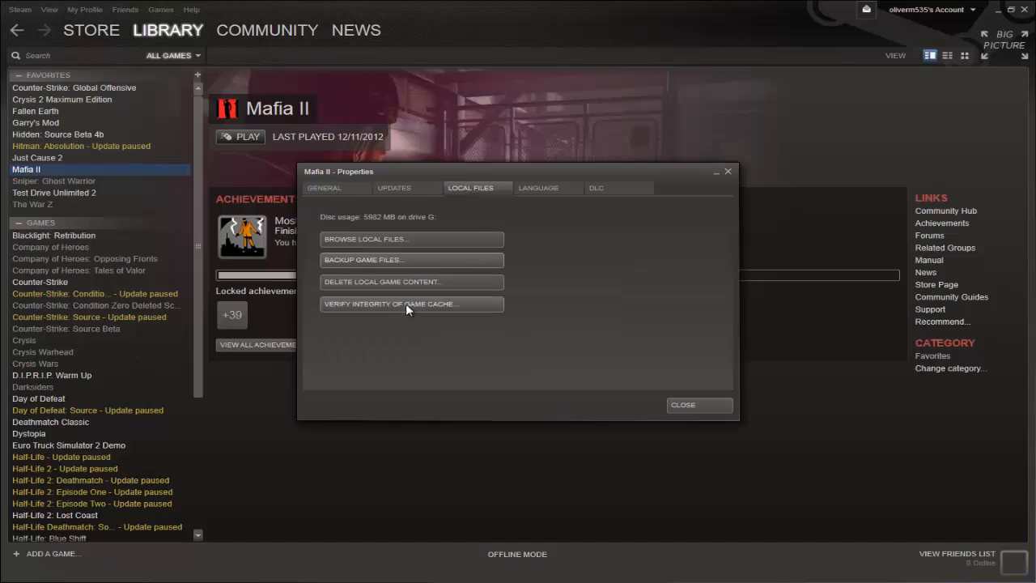
left_click(380, 281)
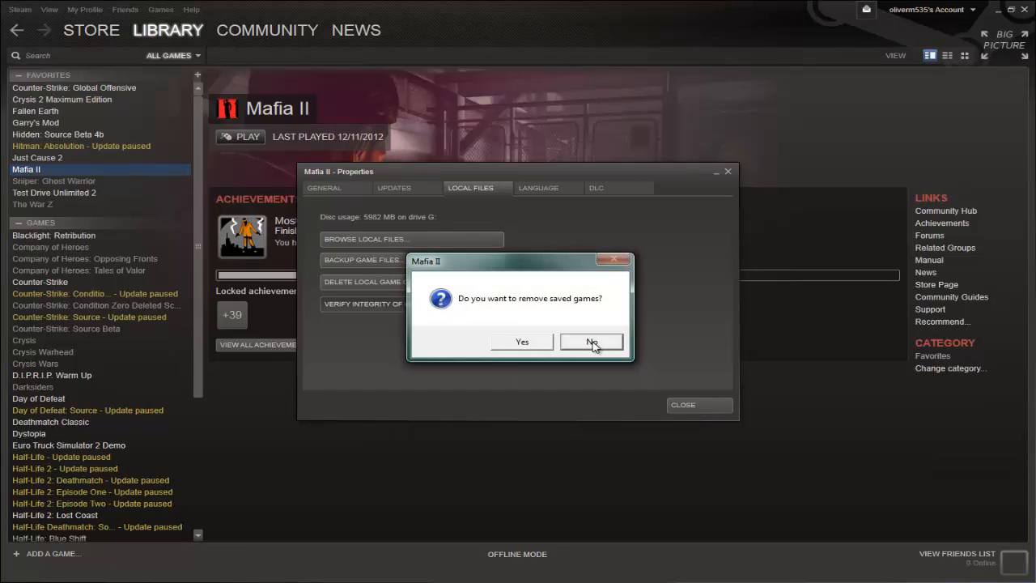
Answer No to removing saved games, then cancel the Mafia II file validation
left_click(592, 341)
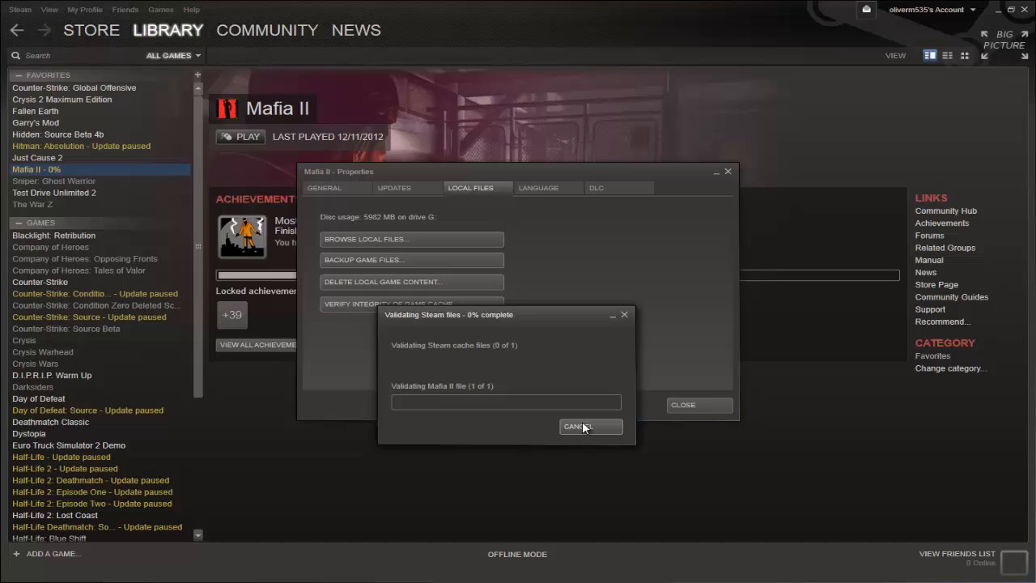
left_click(584, 427)
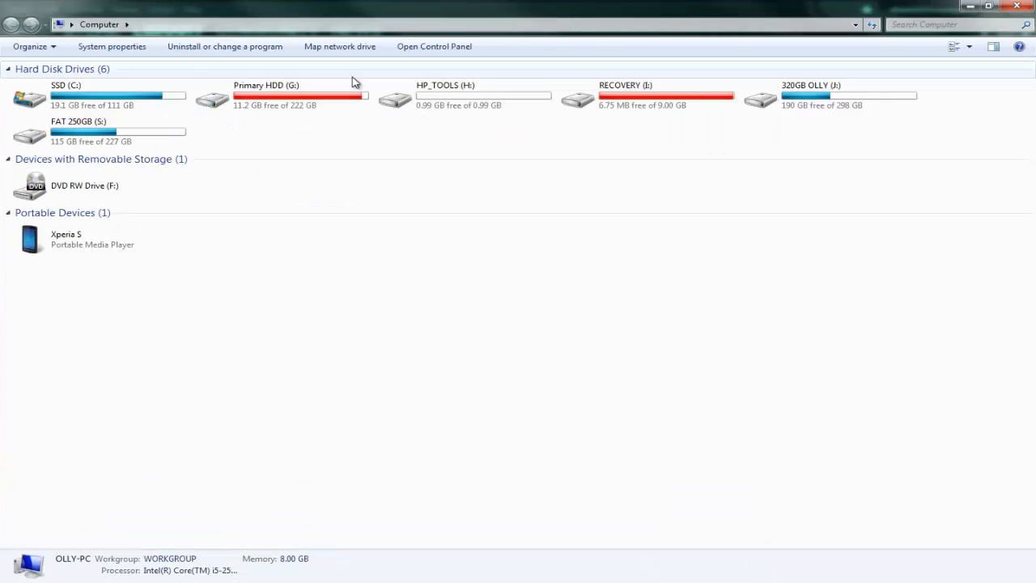
Browse G: > Program Files (x86) > Steam > steamapps subfolders, then return to Steam
left_click(282, 95)
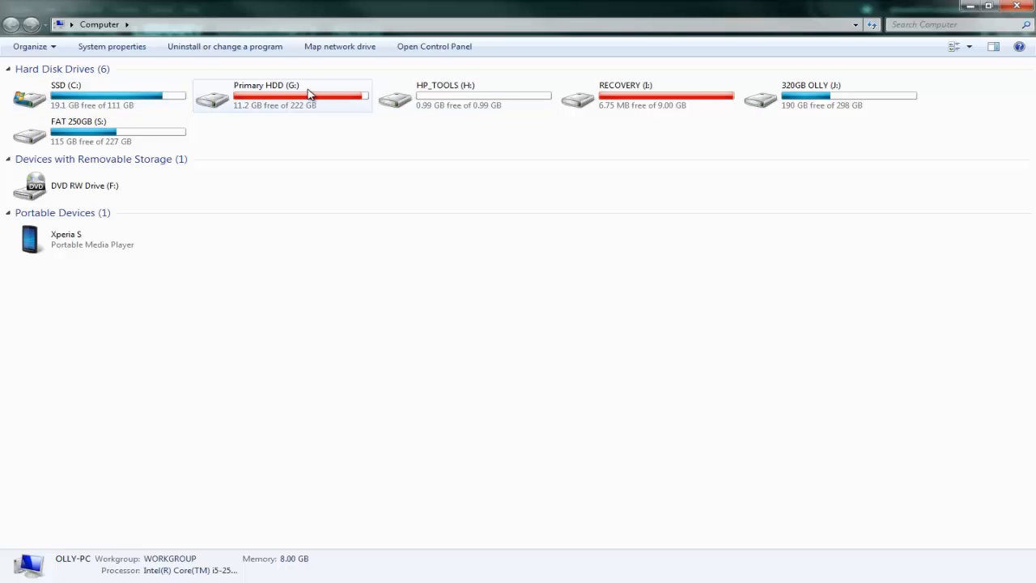
double_click(266, 95)
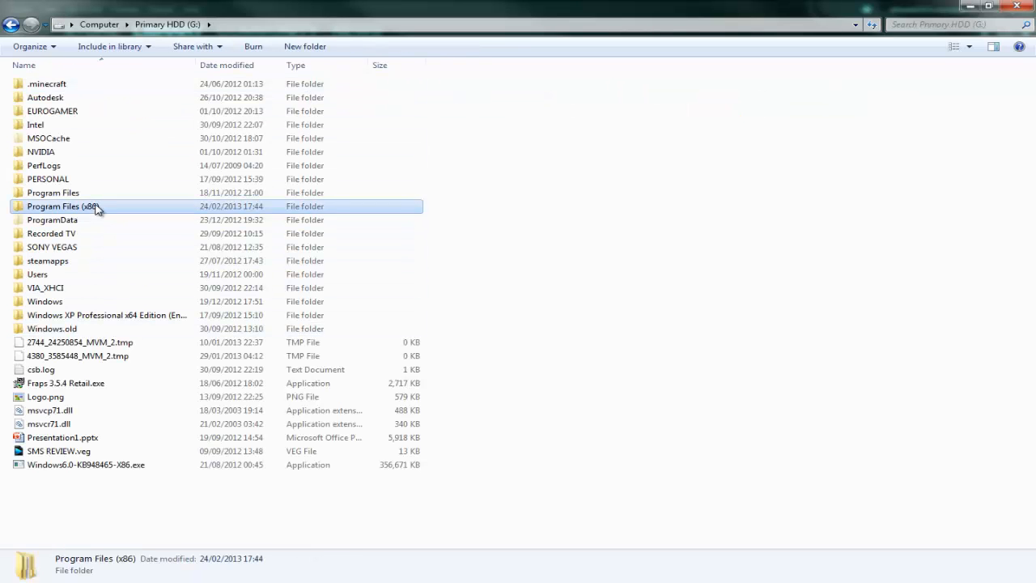
double_click(61, 206)
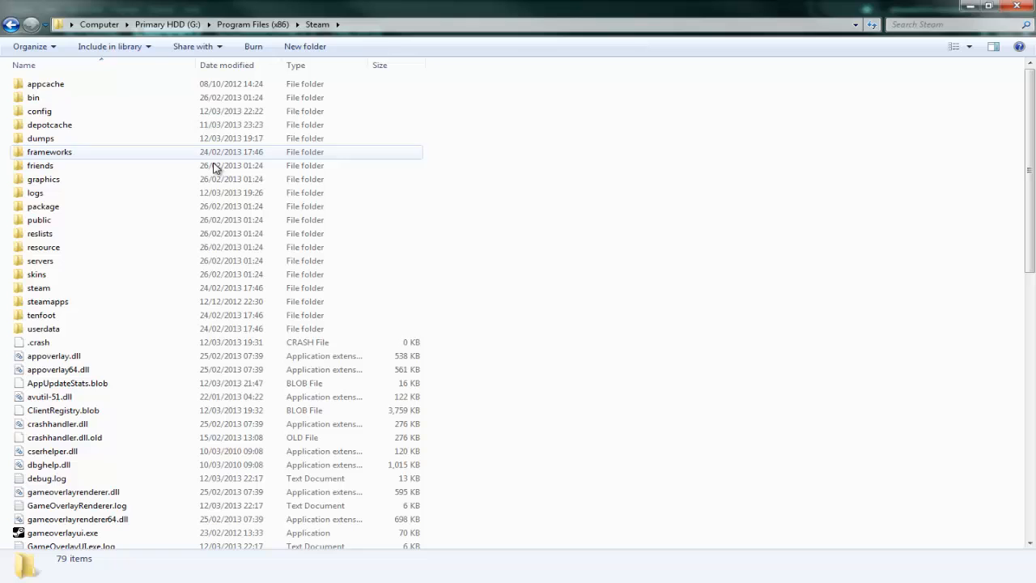
scroll("down", 3)
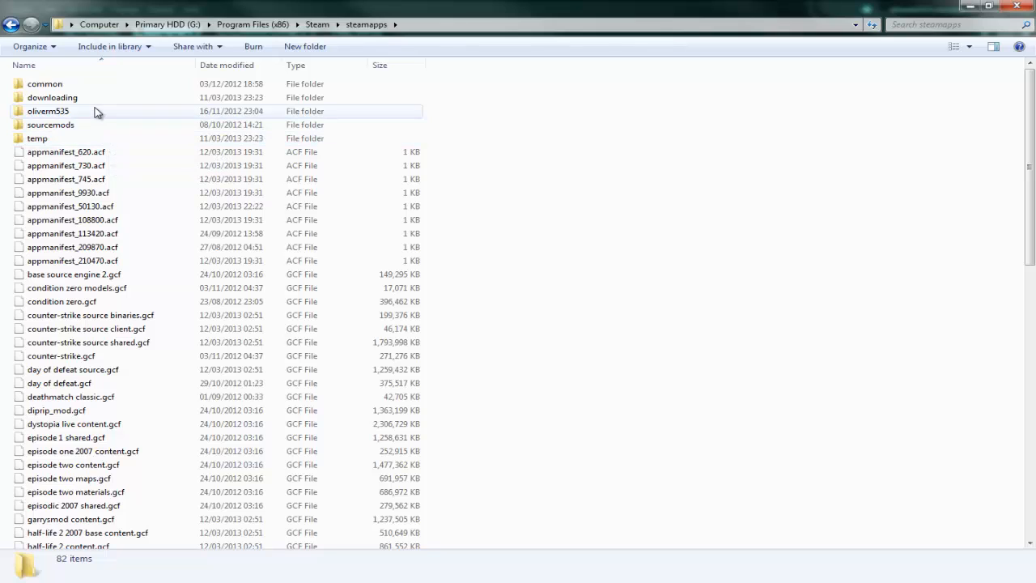
double_click(47, 111)
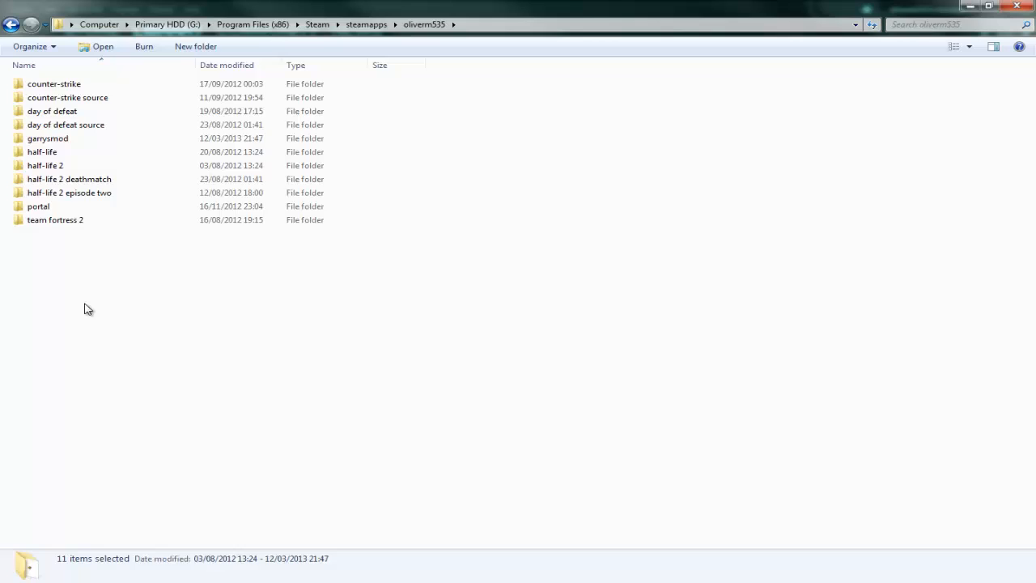
left_click(89, 308)
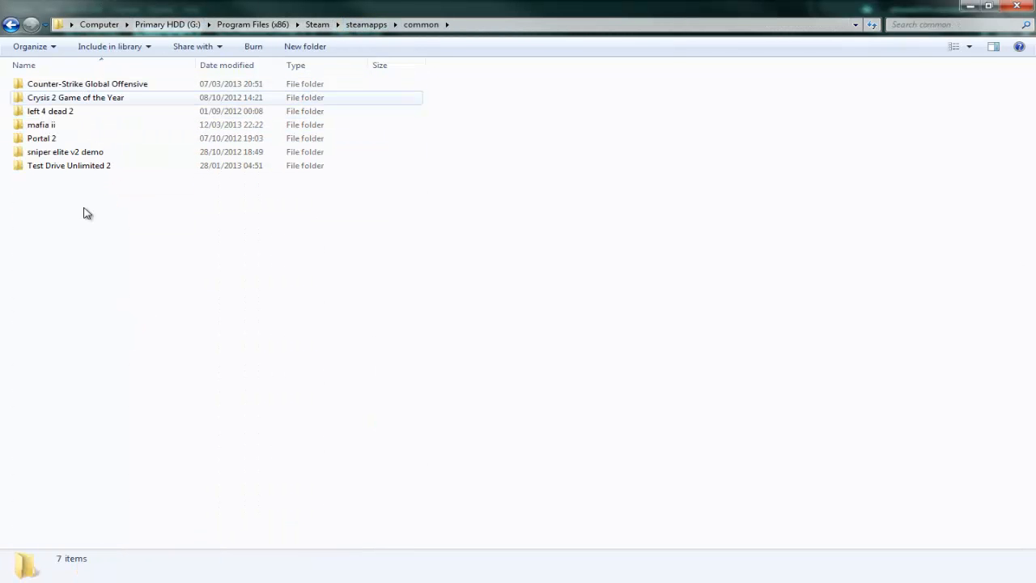
left_click(42, 124)
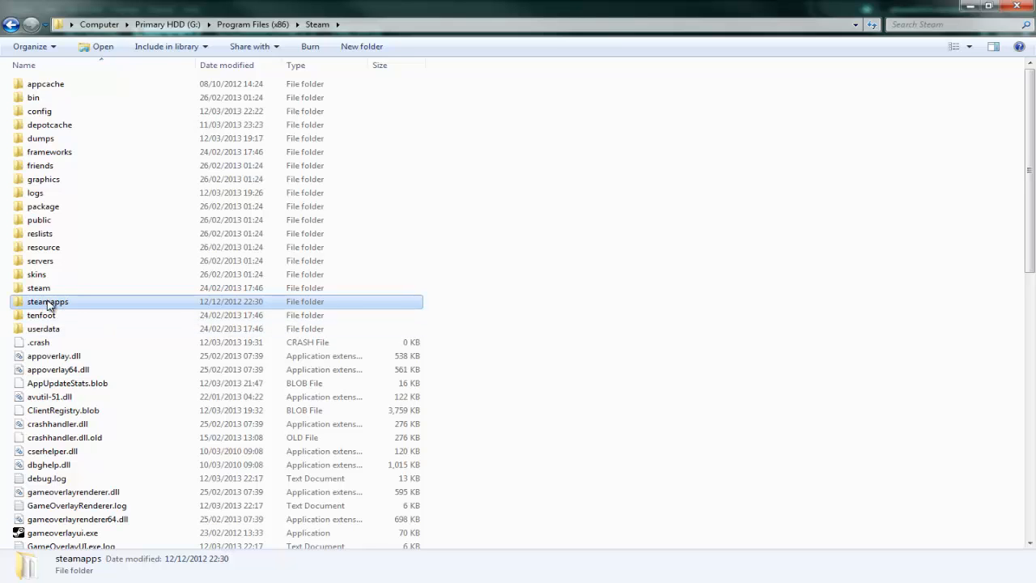
right_click(47, 301)
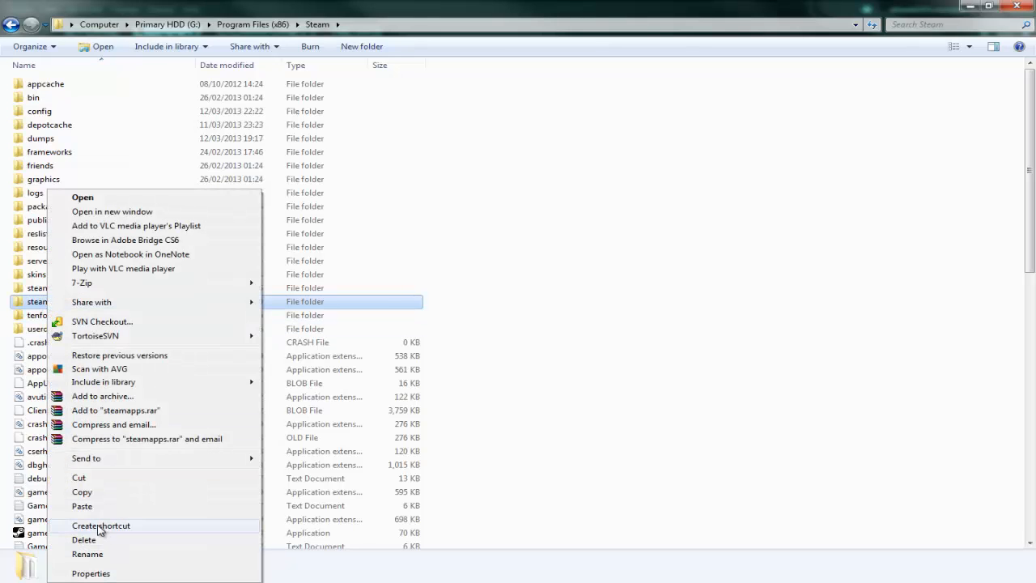
left_click(520, 261)
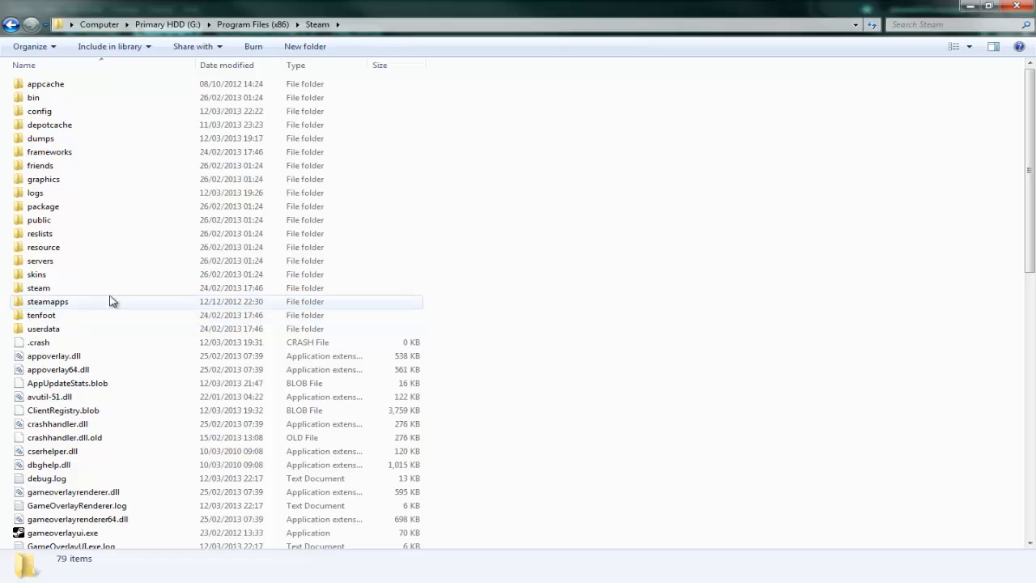
mouse_move(89, 274)
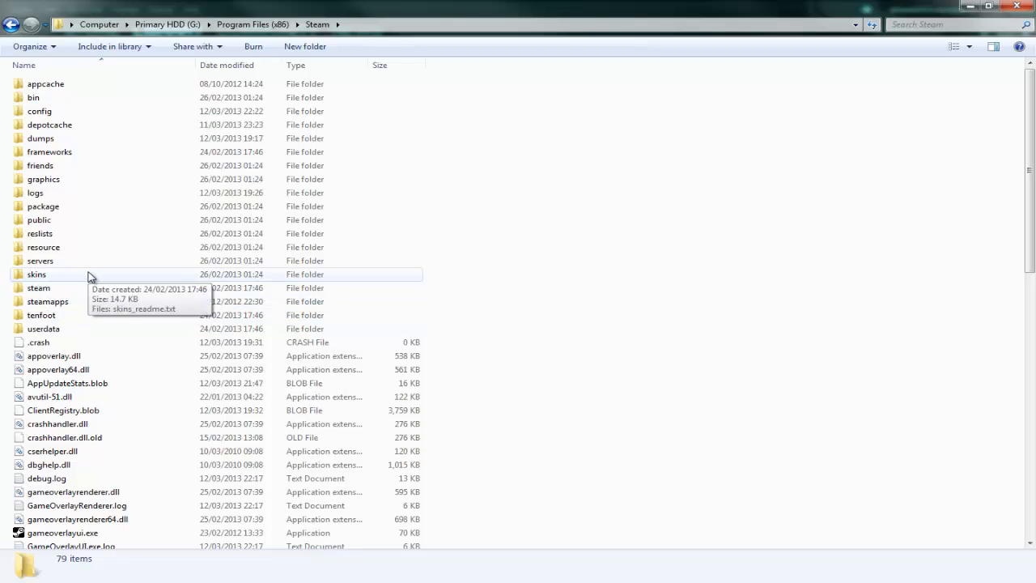
mouse_move(80, 305)
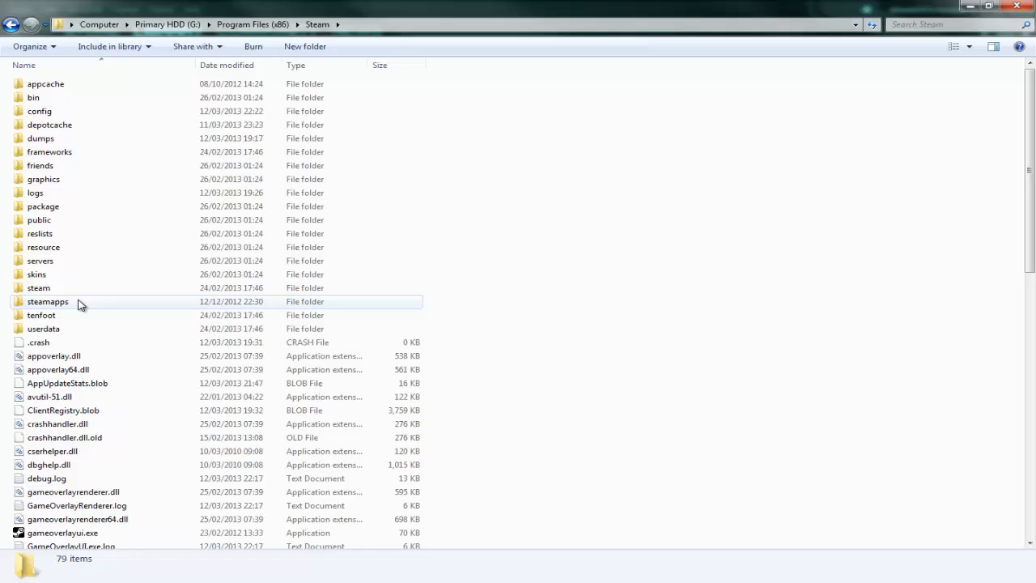
Open steamapps, listing 82 items including common, downloading and game cache files
double_click(47, 301)
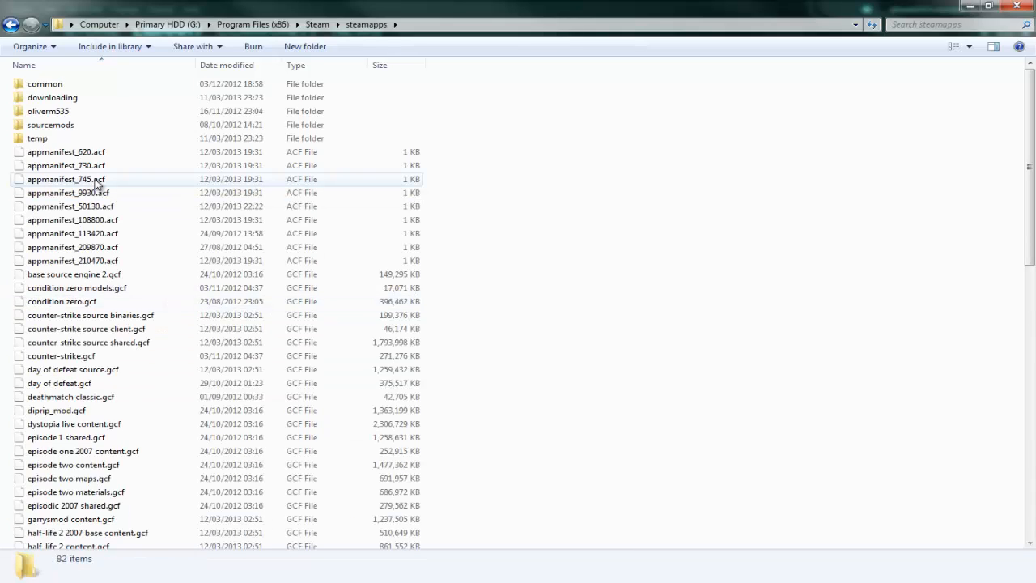
mouse_move(67, 179)
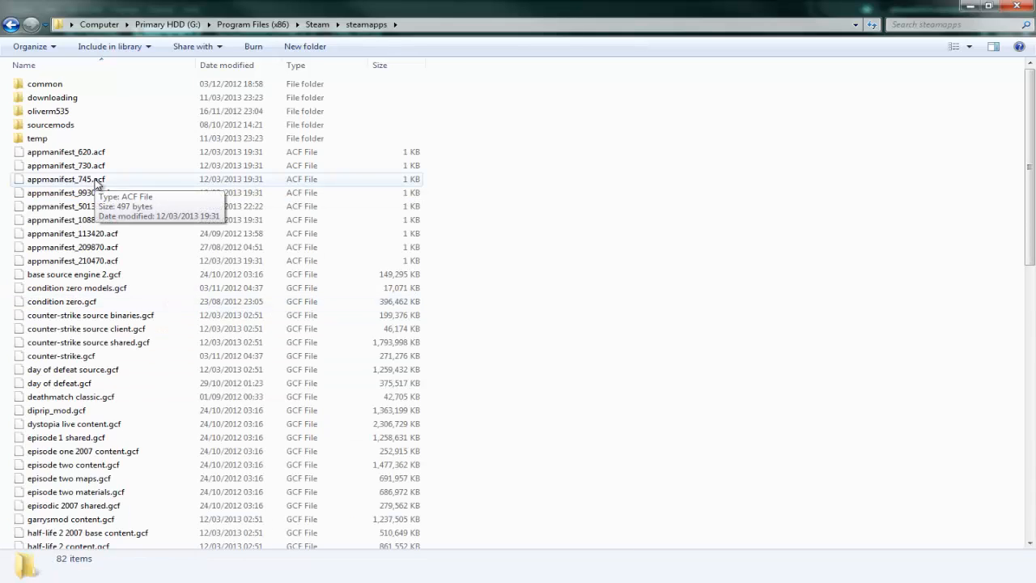
mouse_move(95, 92)
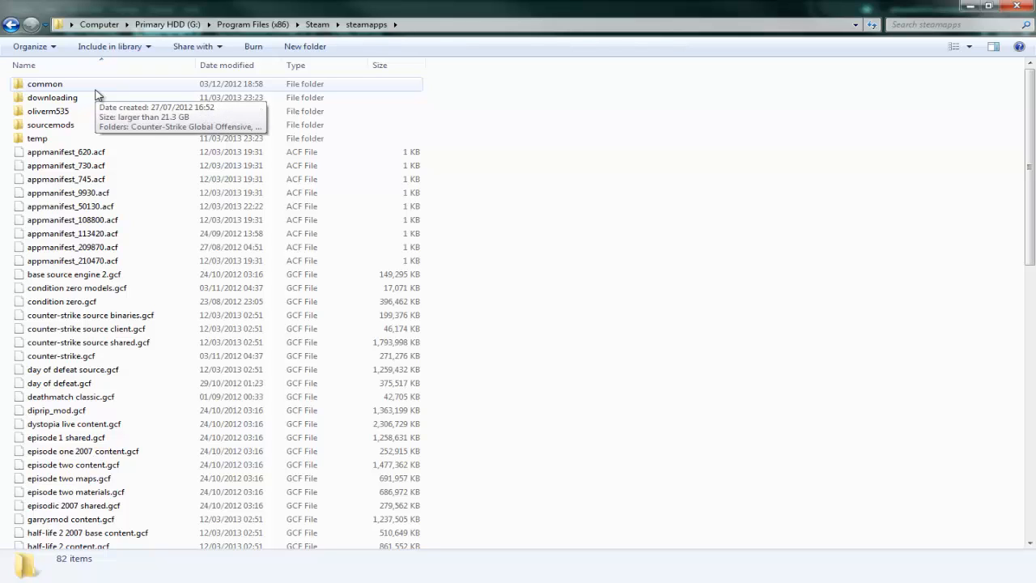
mouse_move(111, 88)
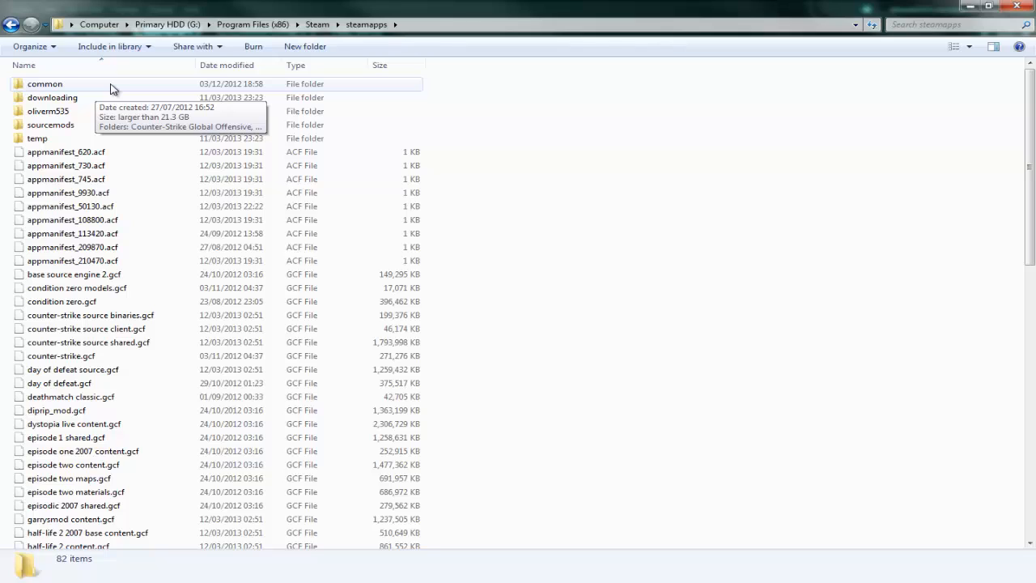